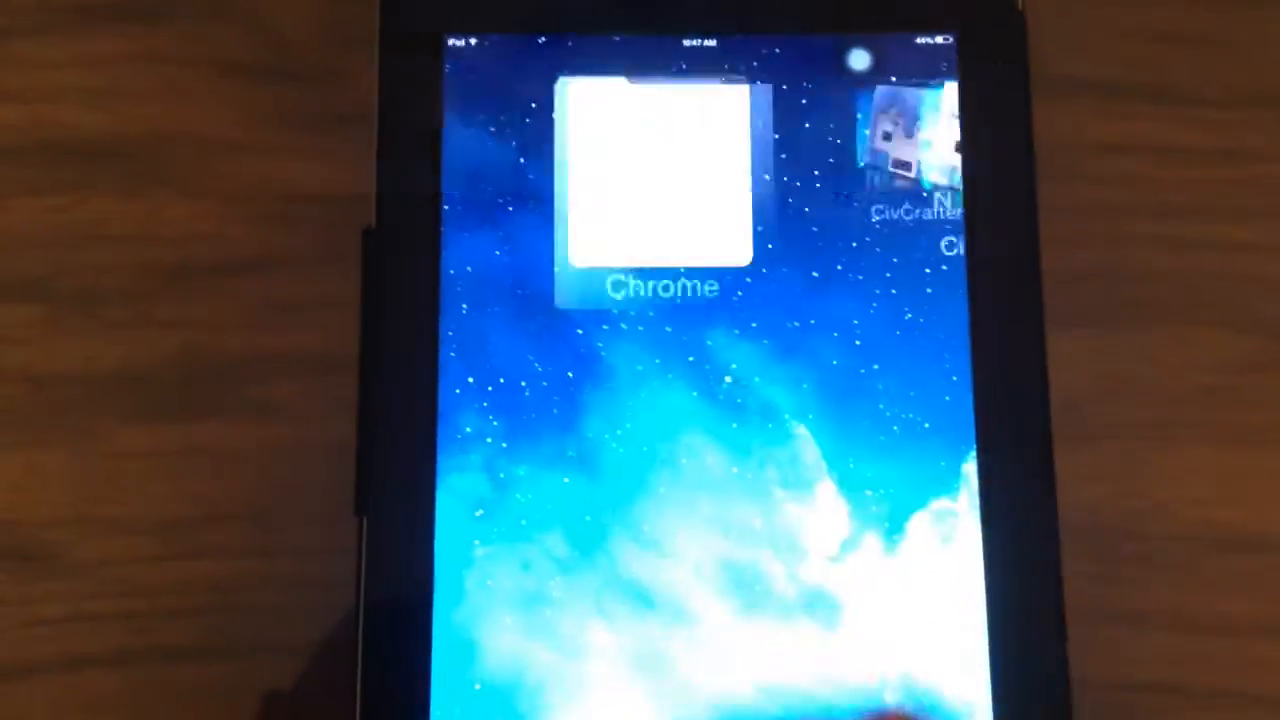
- Launch Chrome from the iPad home screen
click(658, 180)
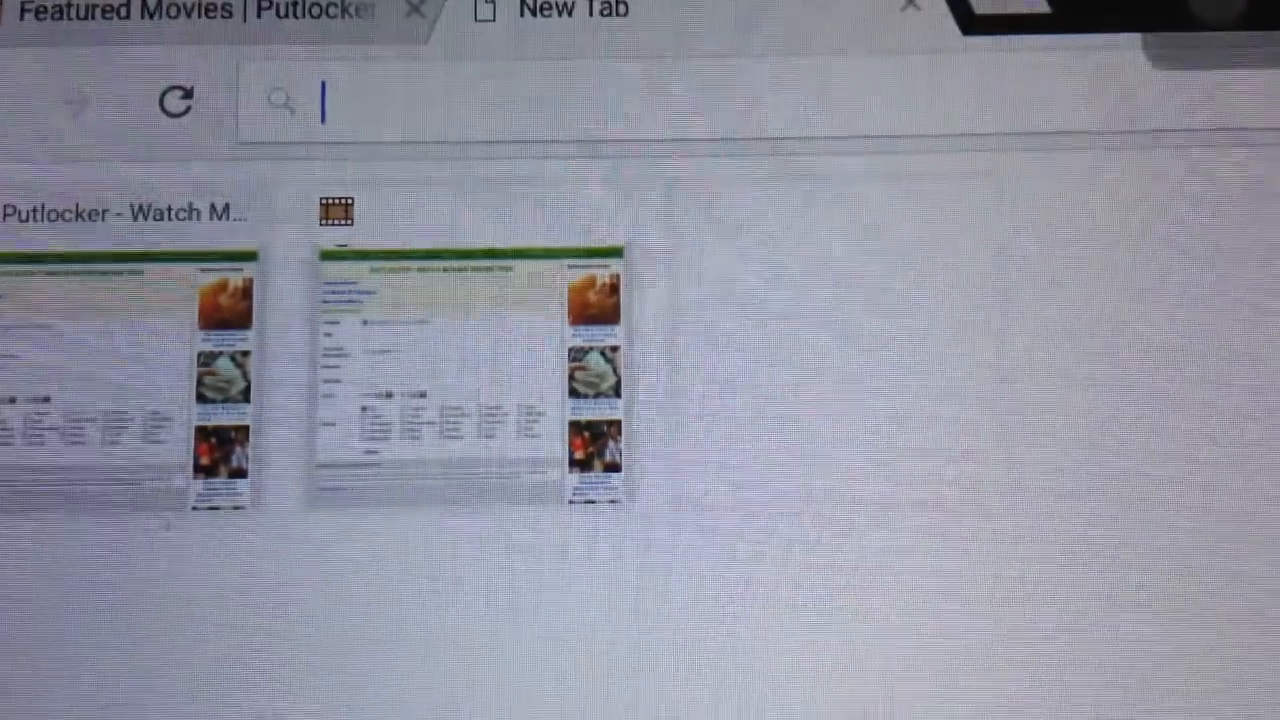
- Enter putlocker.is and pick the 'Putlocker - Watch Movies Online Free' suggestion
text(putlocker.is)
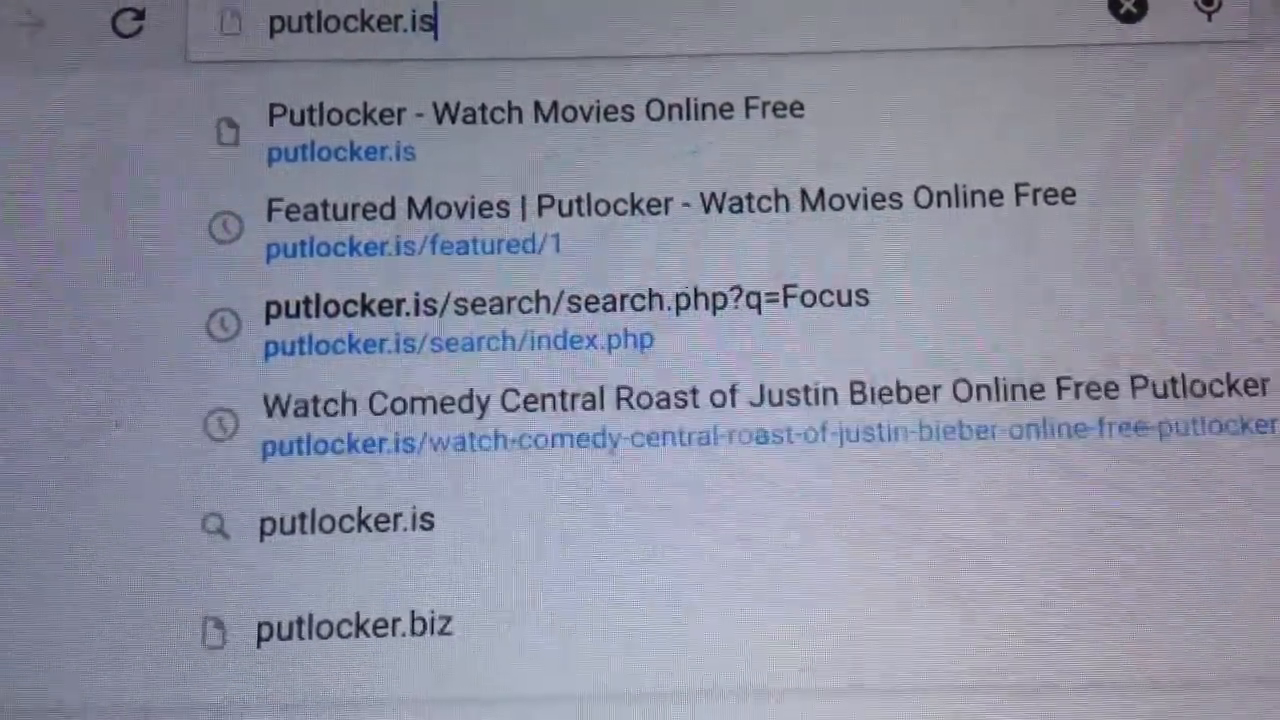
click(533, 130)
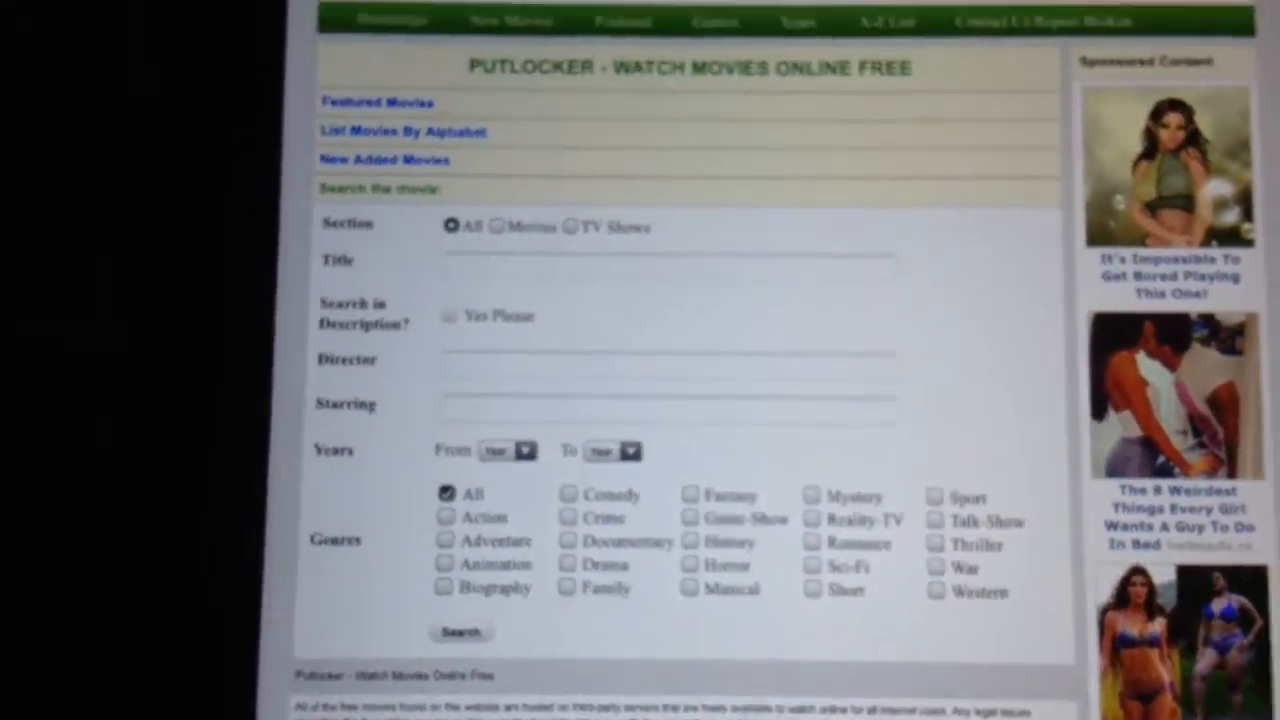
- Browse the Featured Movies poster grid, including Good Kill, Home and Focus
scroll(down, 3)
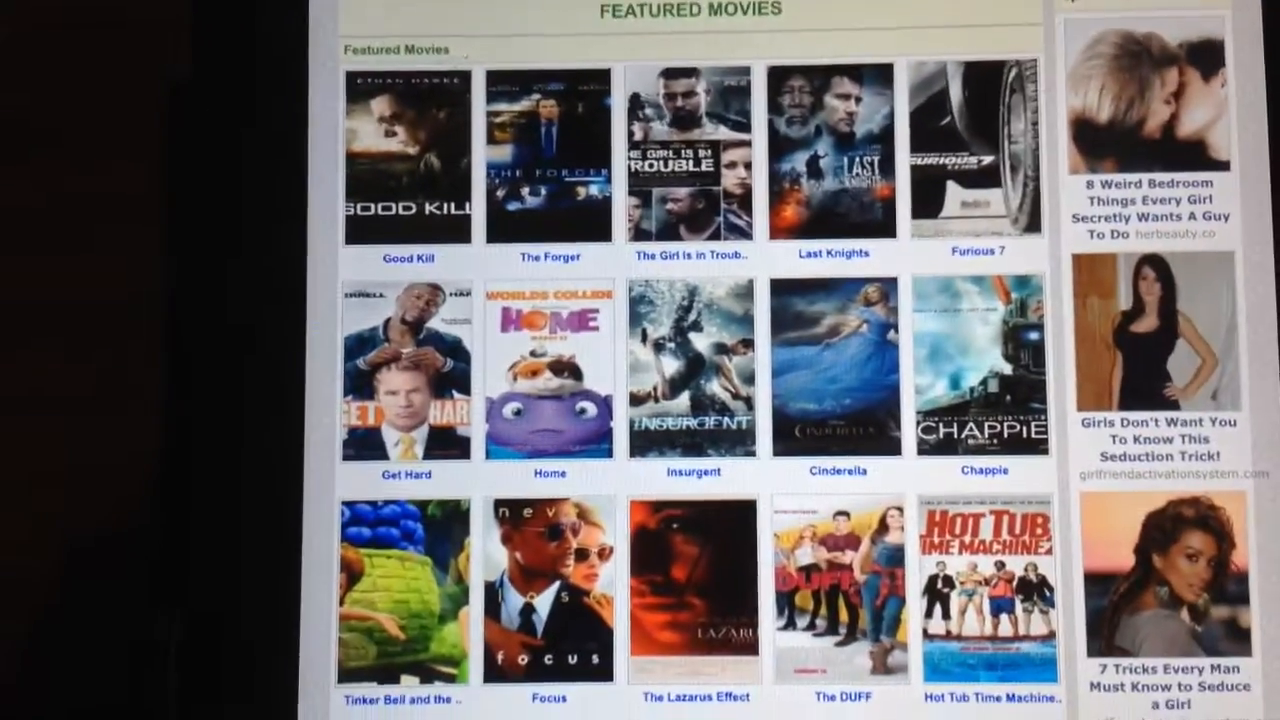
scroll(down, 3)
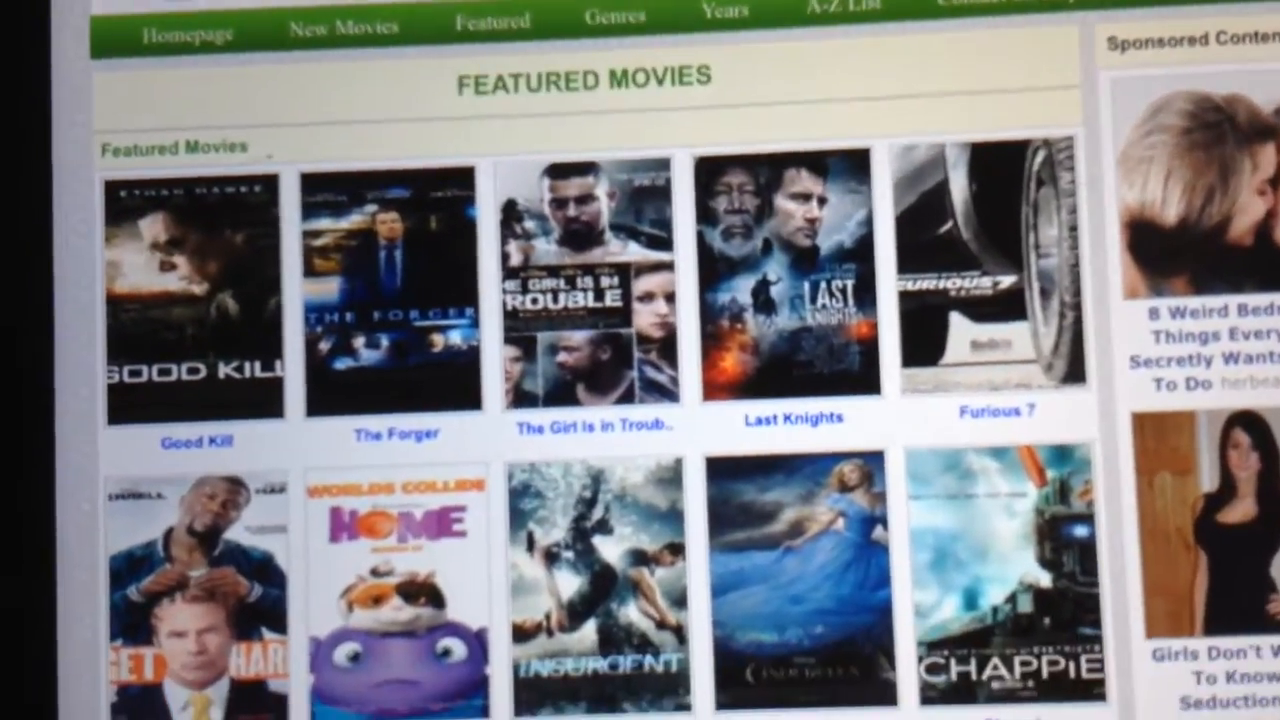
scroll(down, 3)
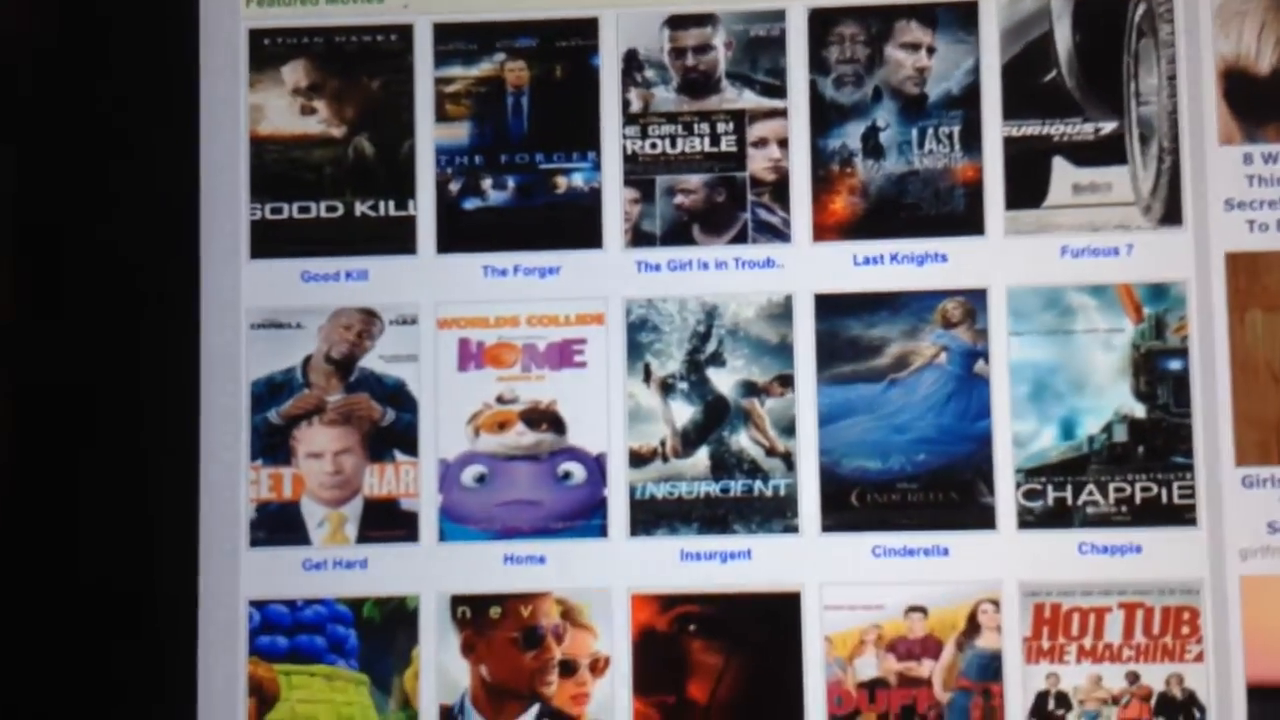
scroll(down, 3)
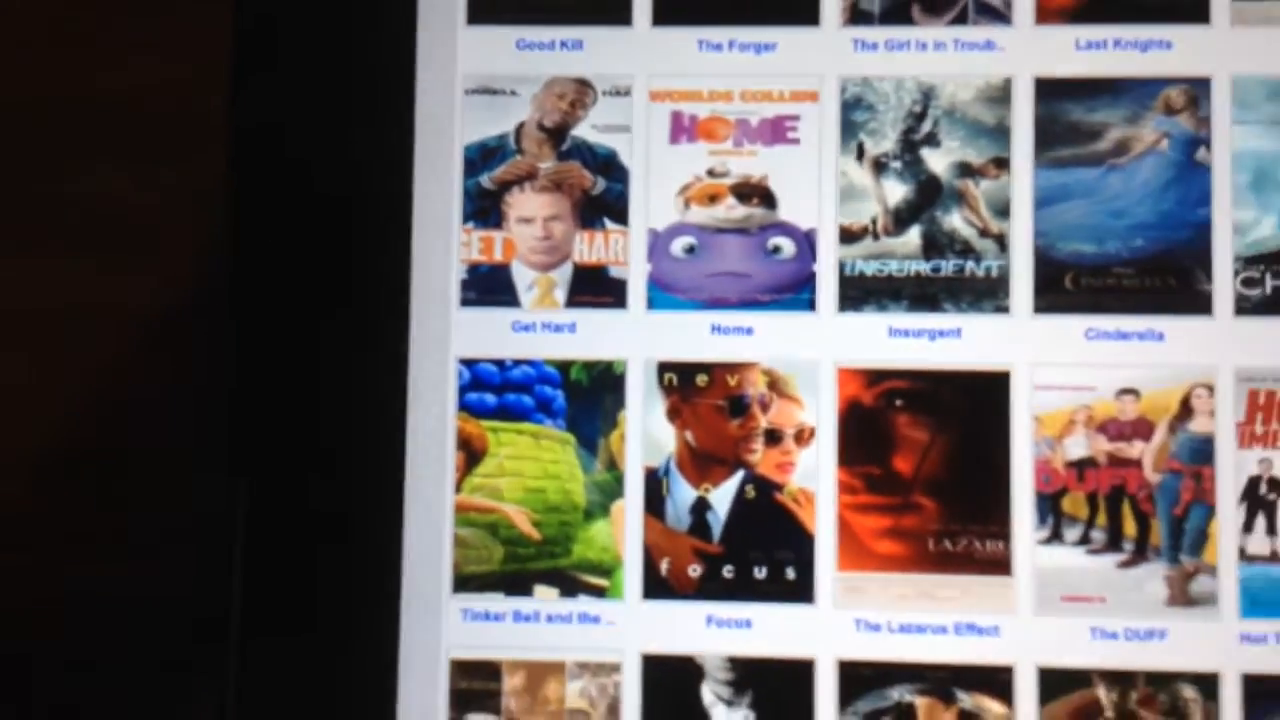
scroll(down, 3)
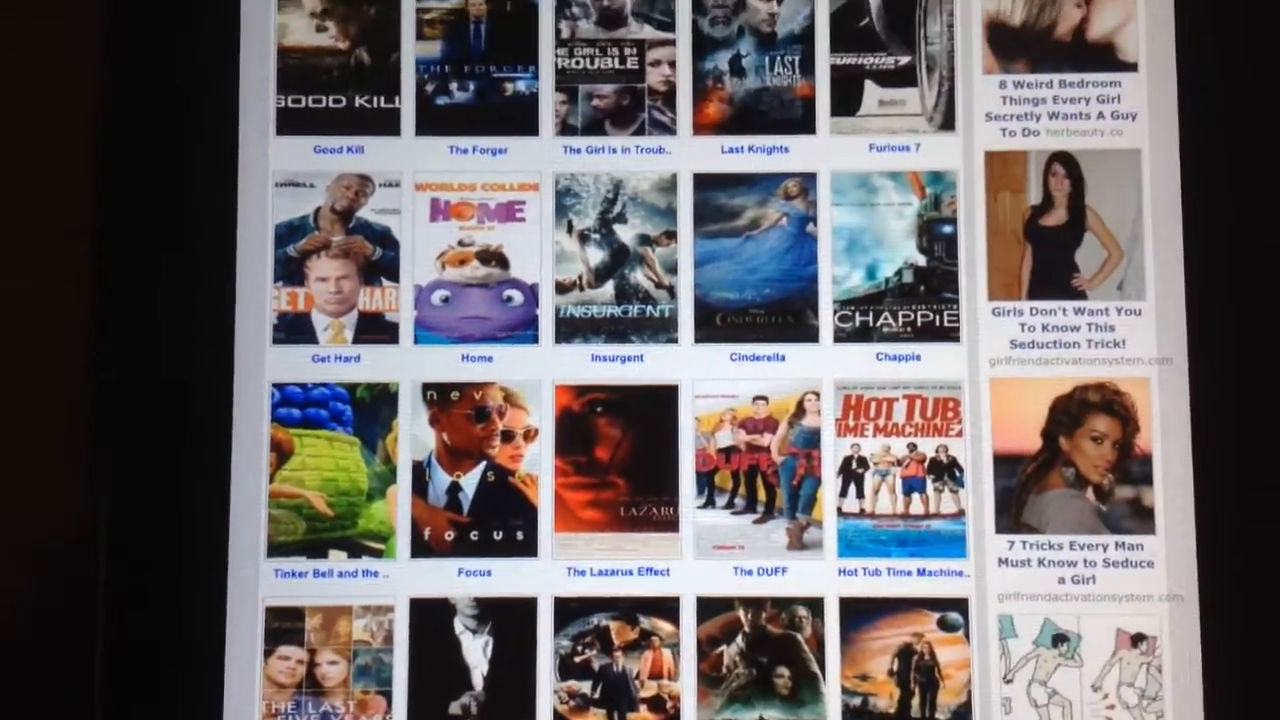
scroll(down, 3)
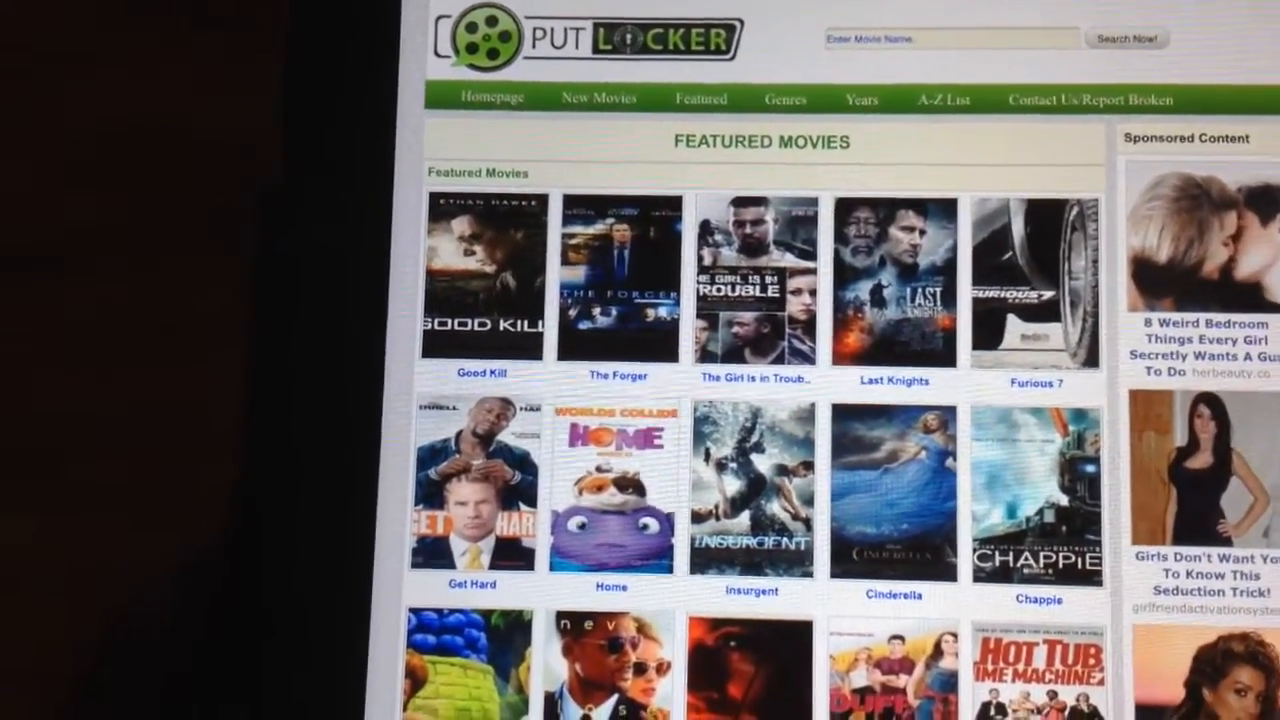
- Open the Furious 7 poster and reach the 'Watch Furious 7 - Version 1' player
click(1036, 280)
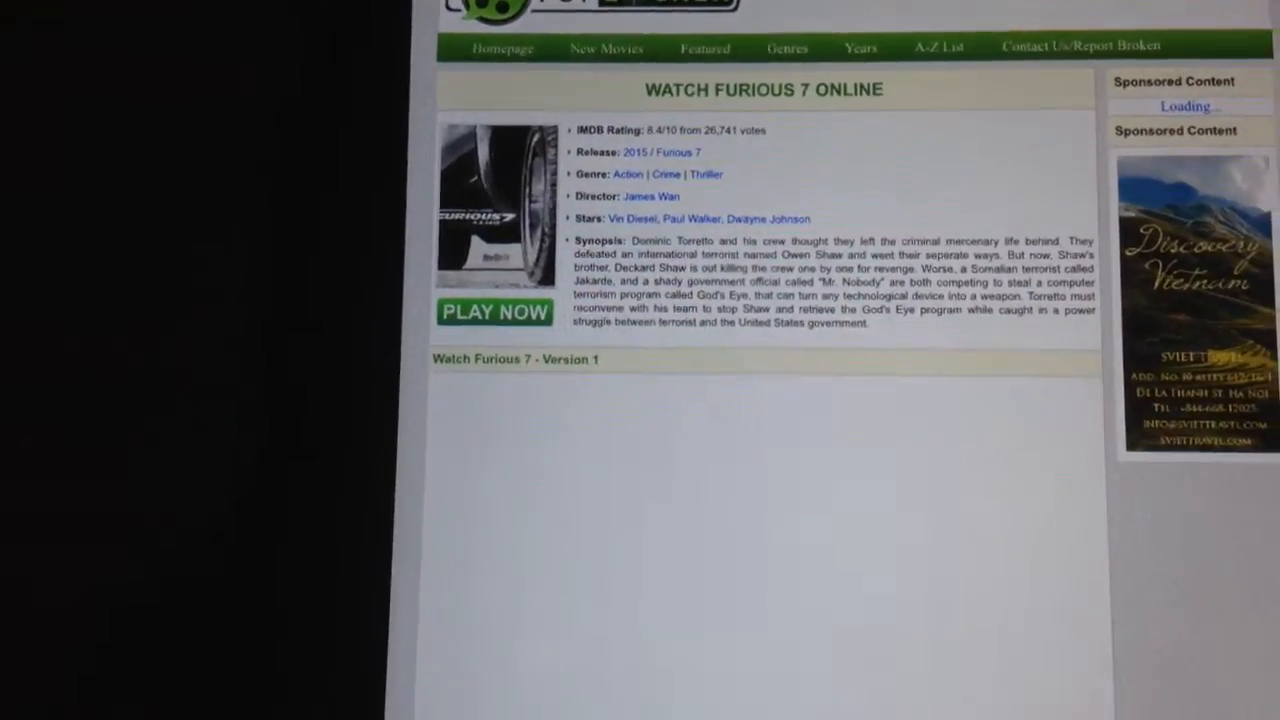
scroll(down, 3)
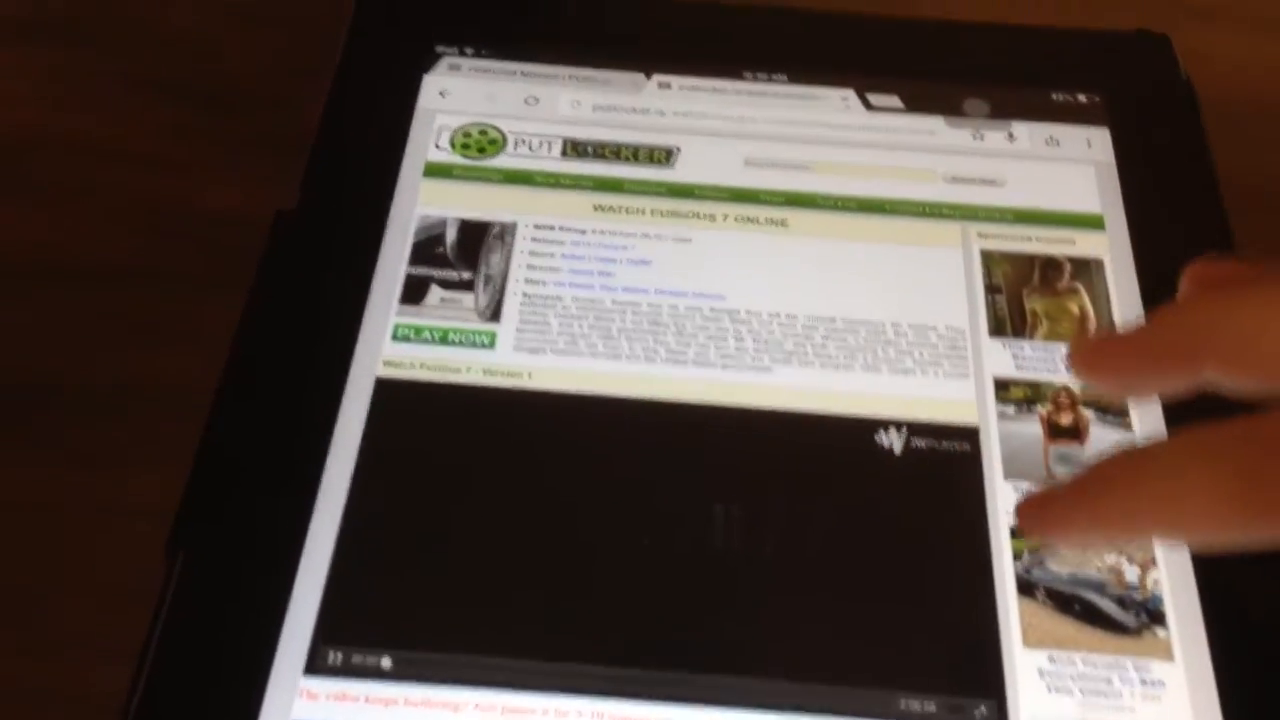
scroll(down, 3)
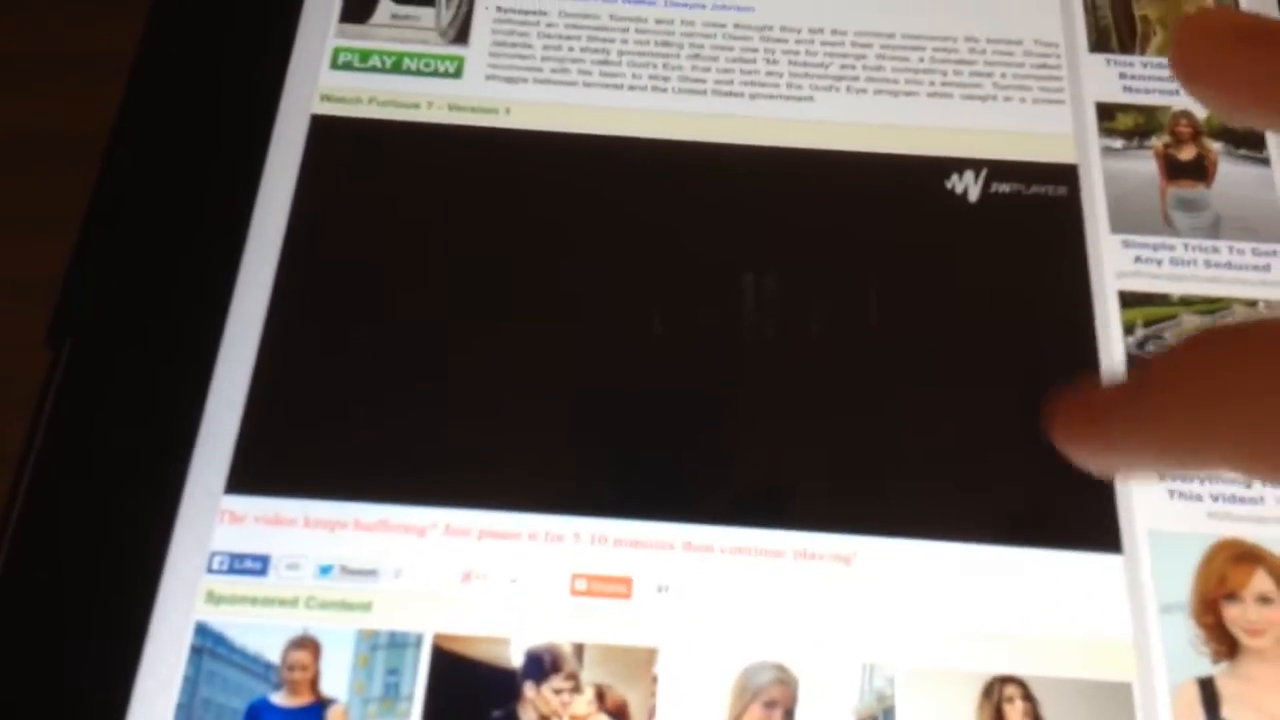